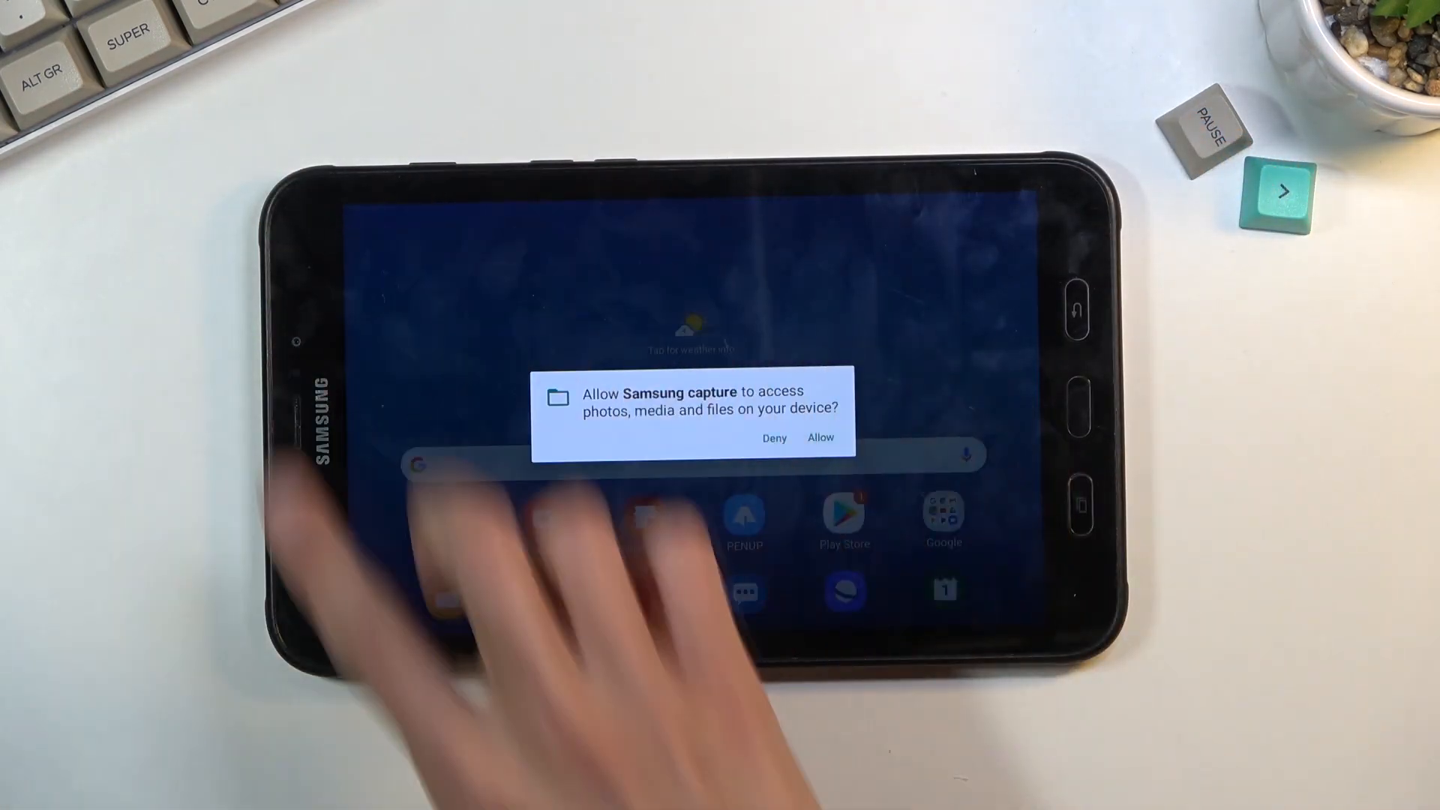
- Allow Samsung capture to access photos, media and files on the permission prompt
left_click(819, 437)
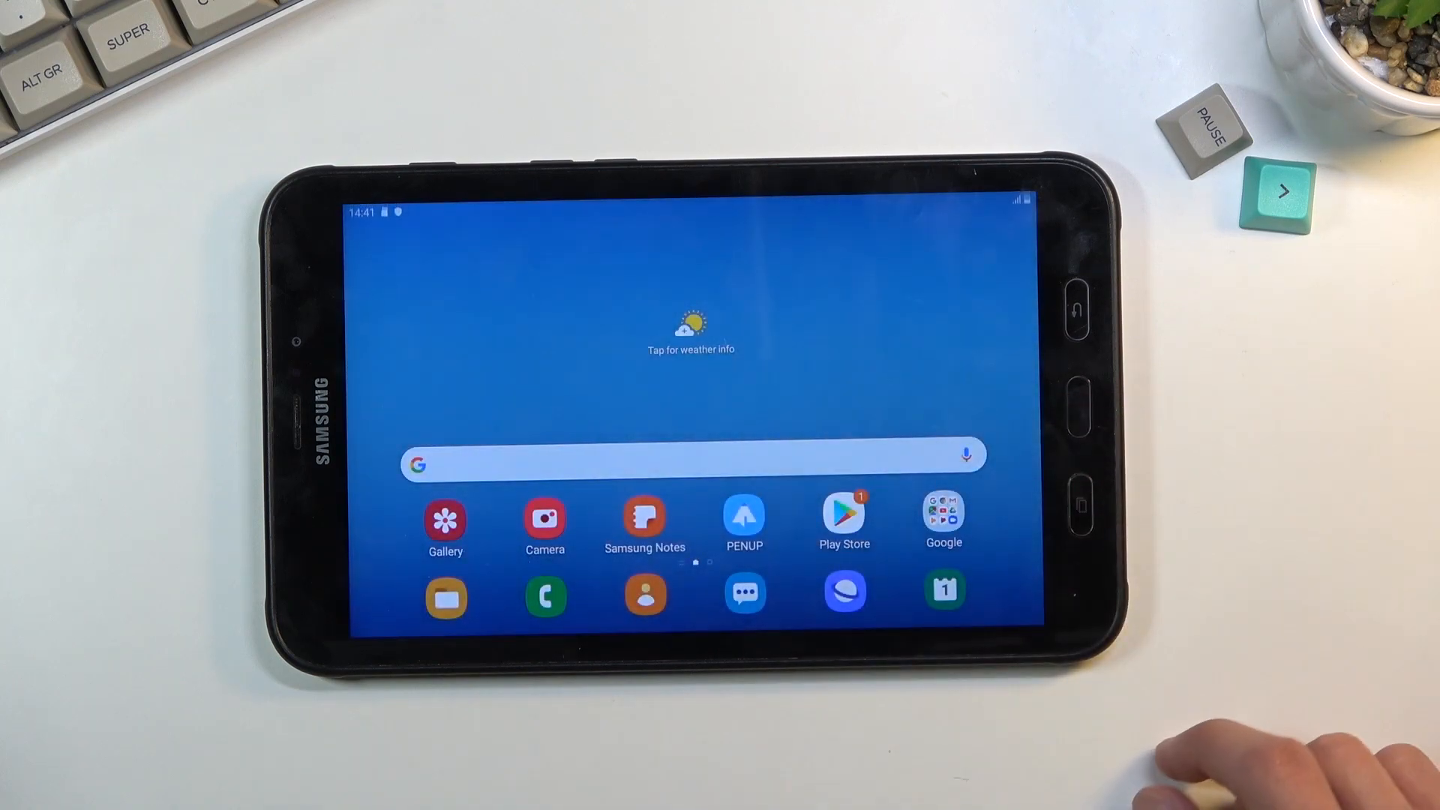